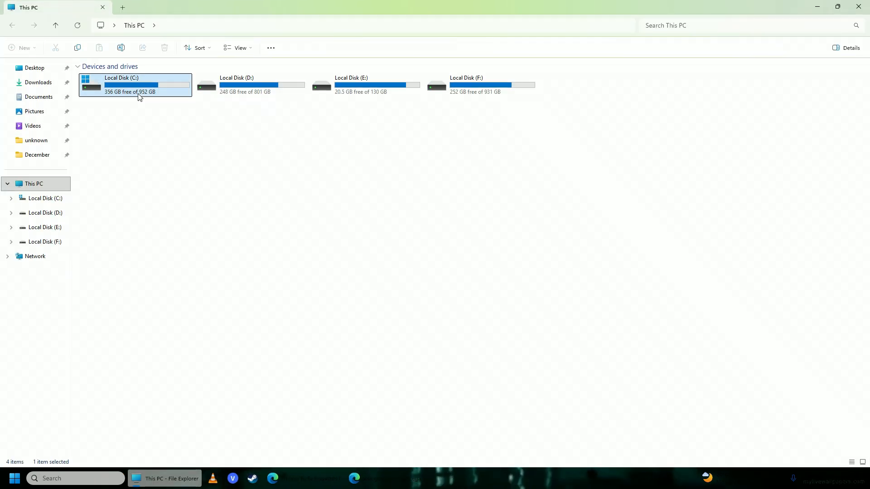
Step: Browse from drive C down through Plugins, Runtime, Nvidia and Binaries into the Win64 folder holding sl.pcl.dll
double_click(135, 84)
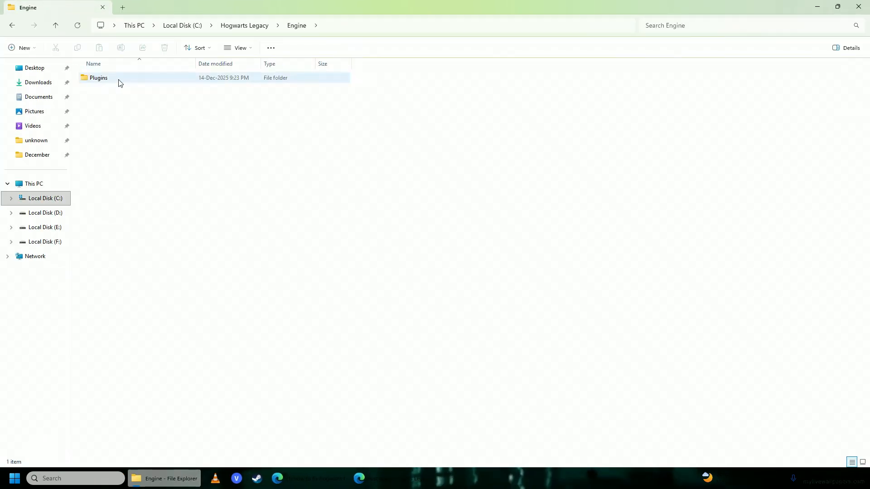
double_click(98, 78)
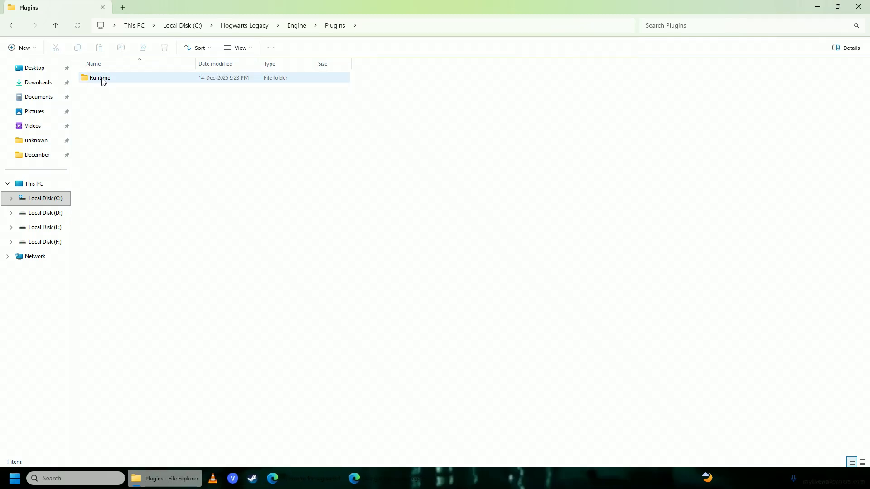
double_click(100, 78)
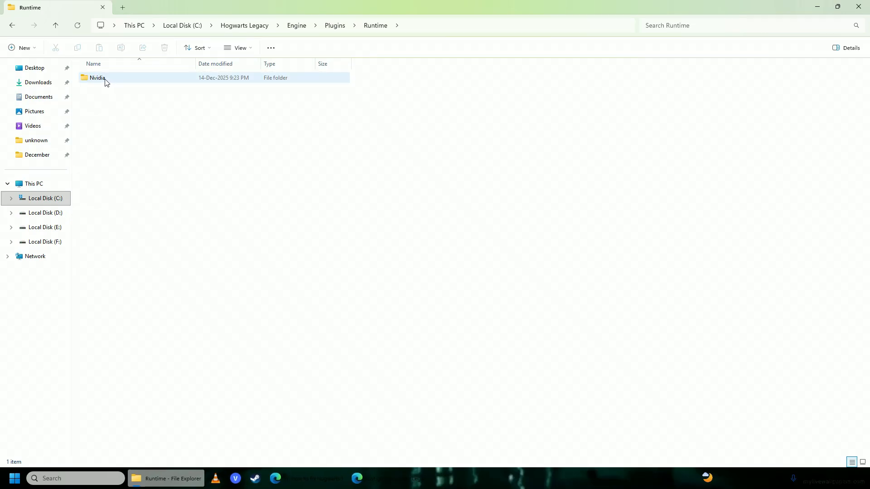
double_click(97, 78)
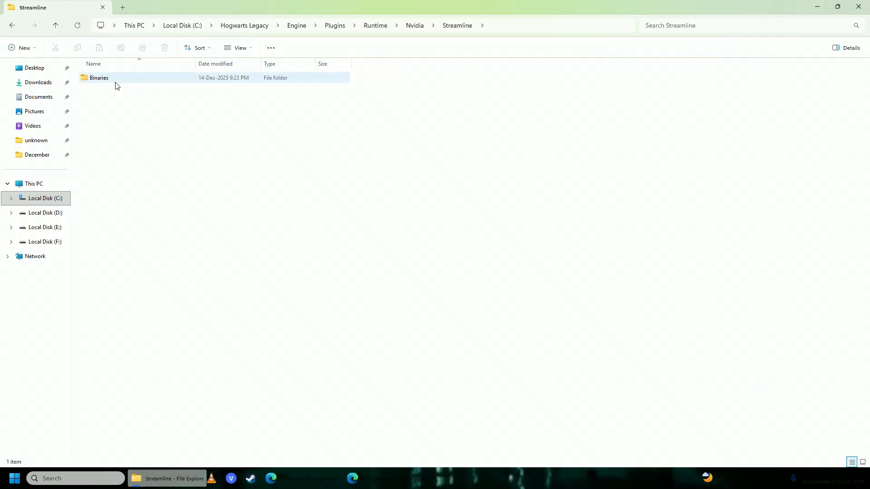
double_click(99, 78)
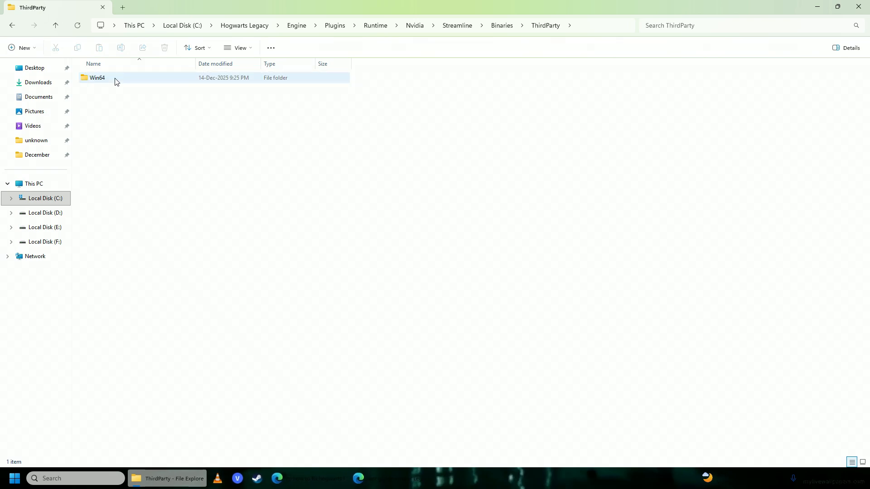
double_click(97, 78)
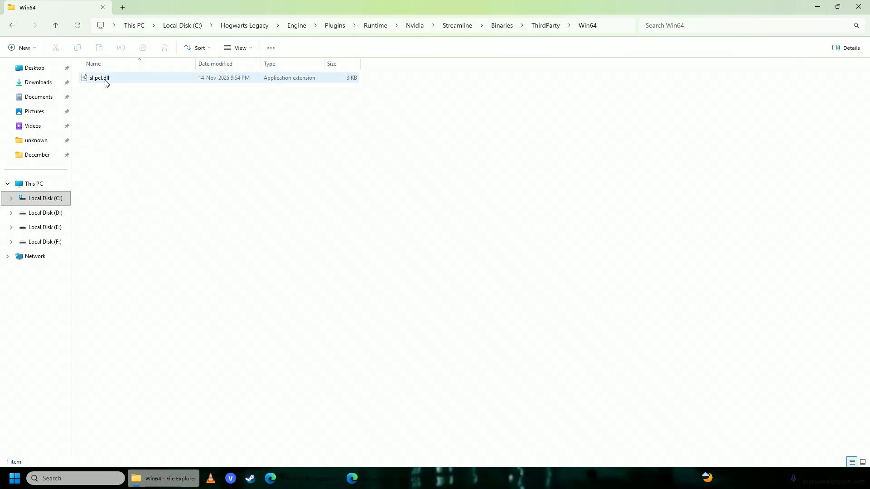
mouse_move(109, 78)
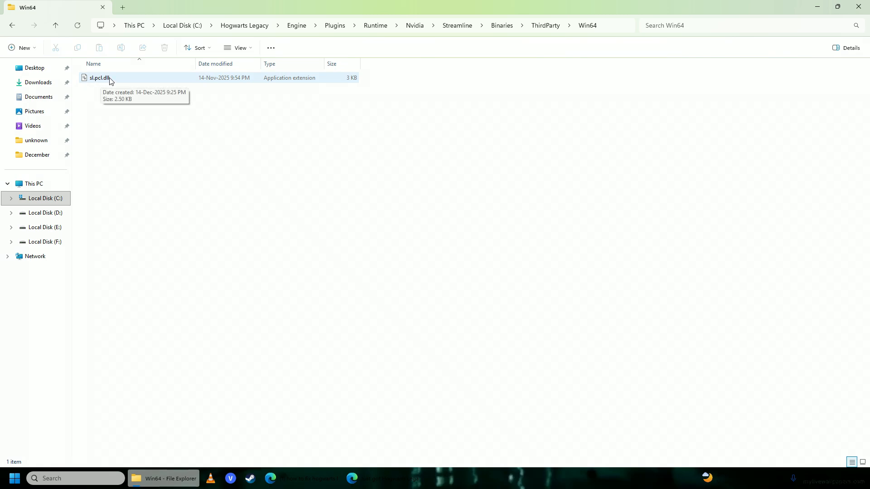
Step: Delete sl.pcl.dll via its context menu, then bring up the Epic Games Launcher
right_click(98, 78)
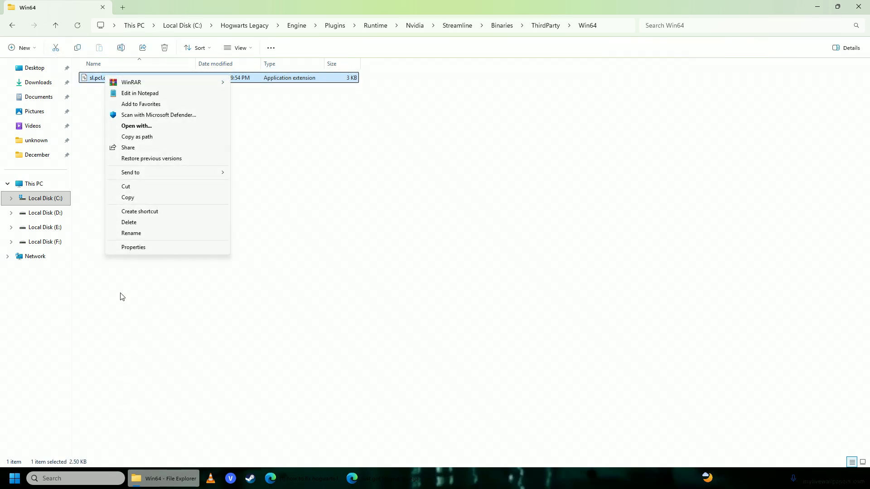
left_click(128, 222)
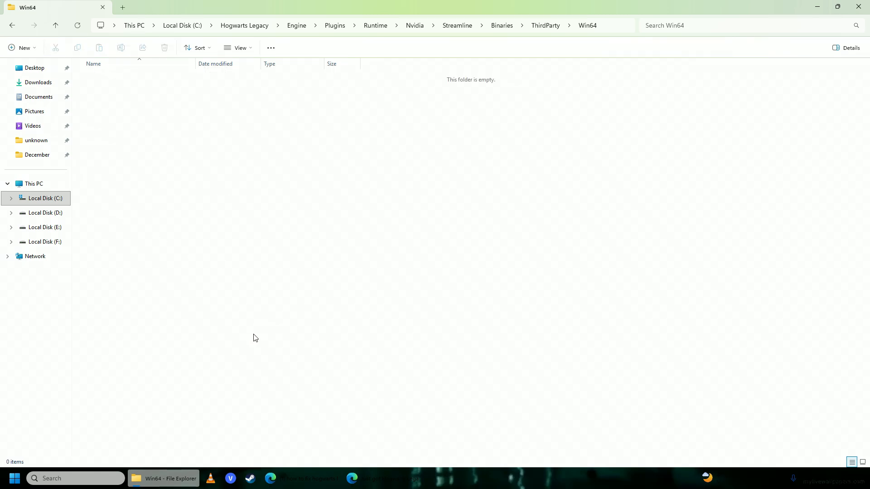
left_click(816, 6)
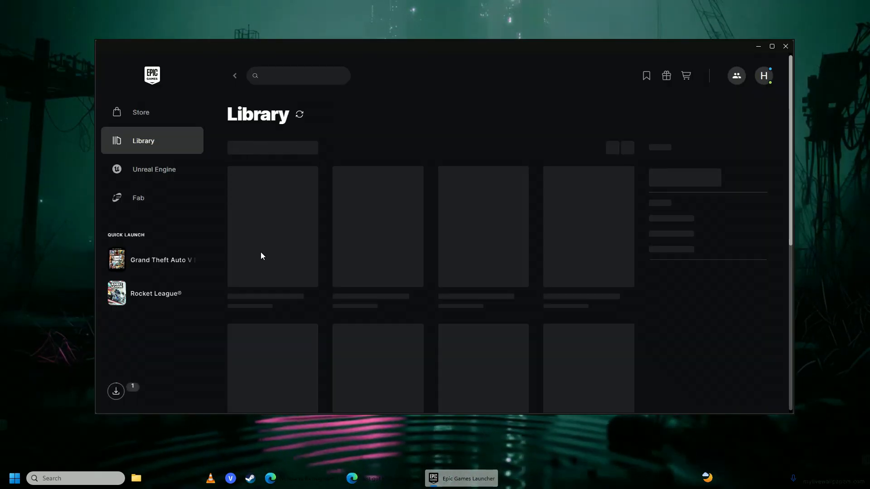
Step: Reach the launcher's Settings page through the profile avatar menu
left_click(762, 75)
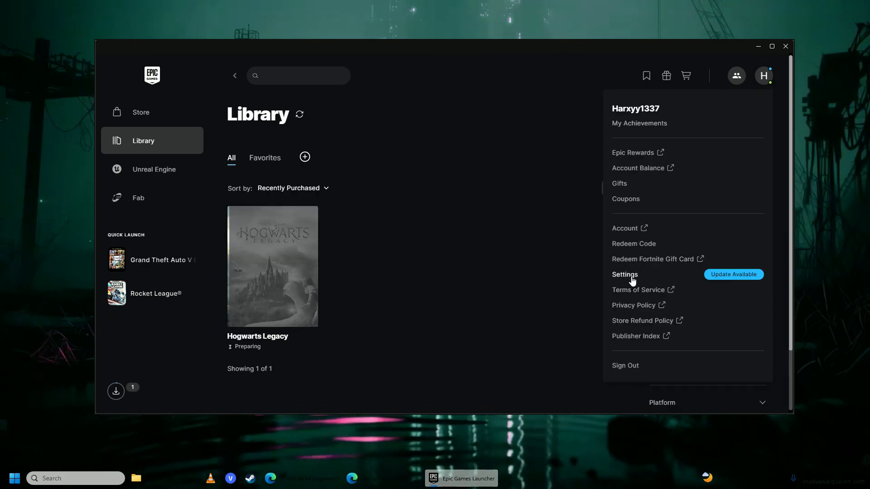
left_click(624, 274)
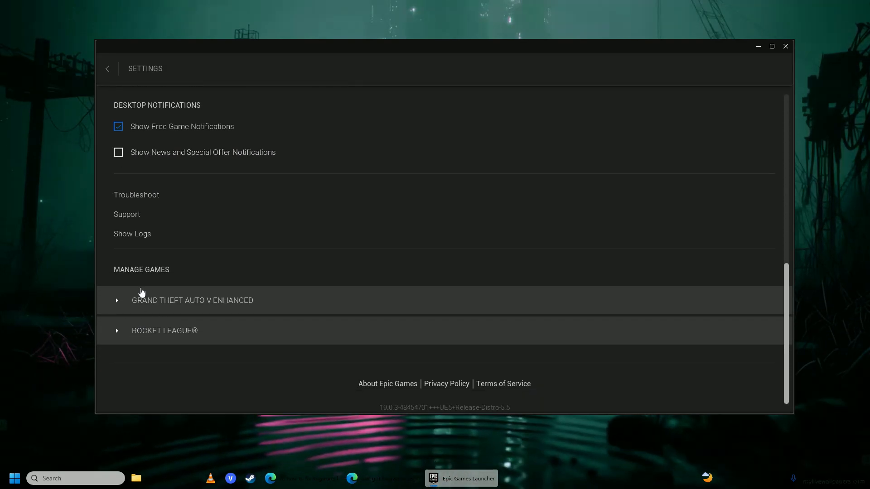
mouse_move(121, 307)
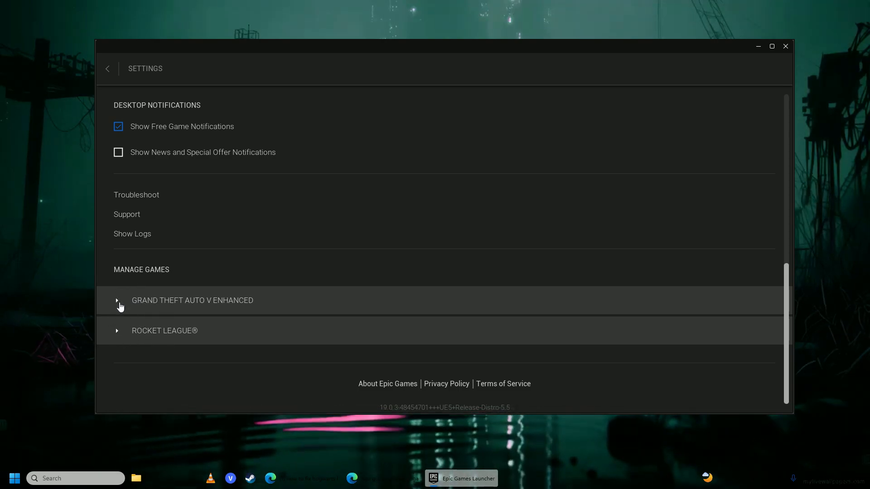
Step: Enable Additional Command Line Arguments for Grand Theft Auto V Enhanced with the argument -dx12
left_click(117, 300)
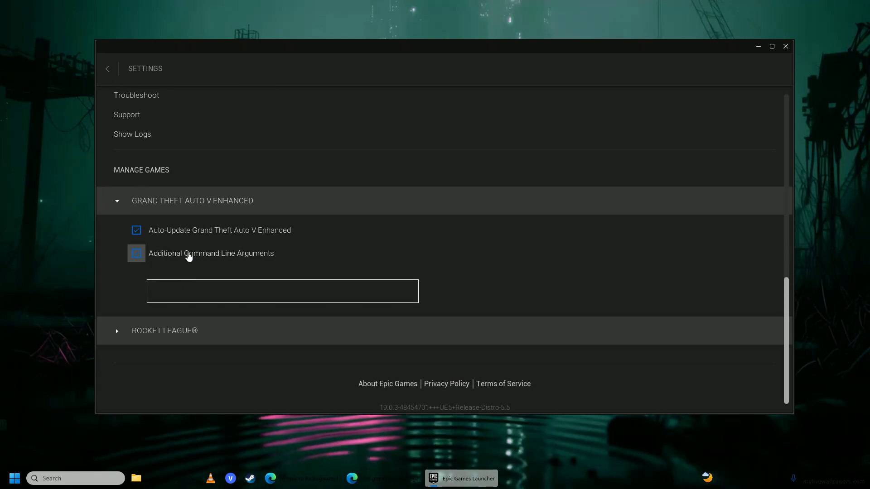
left_click(136, 254)
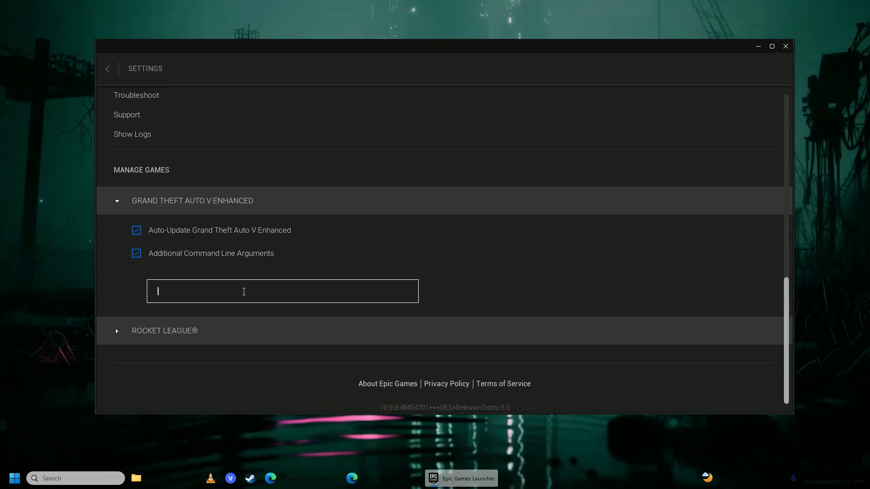
type("-dx12")
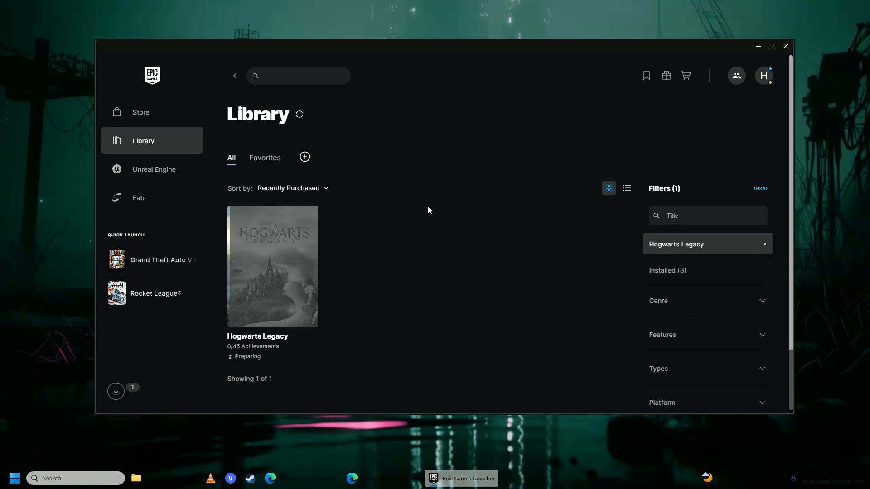
mouse_move(494, 219)
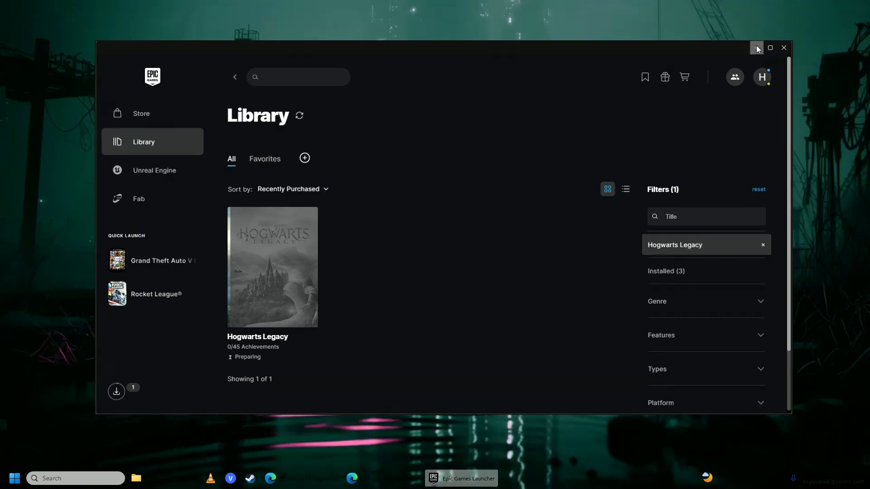
Step: Minimize the launcher window so only the desktop shows
left_click(755, 48)
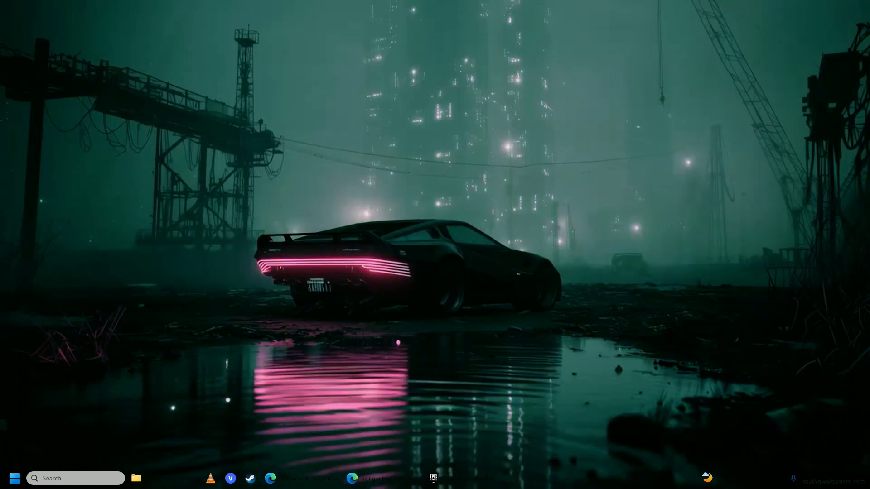